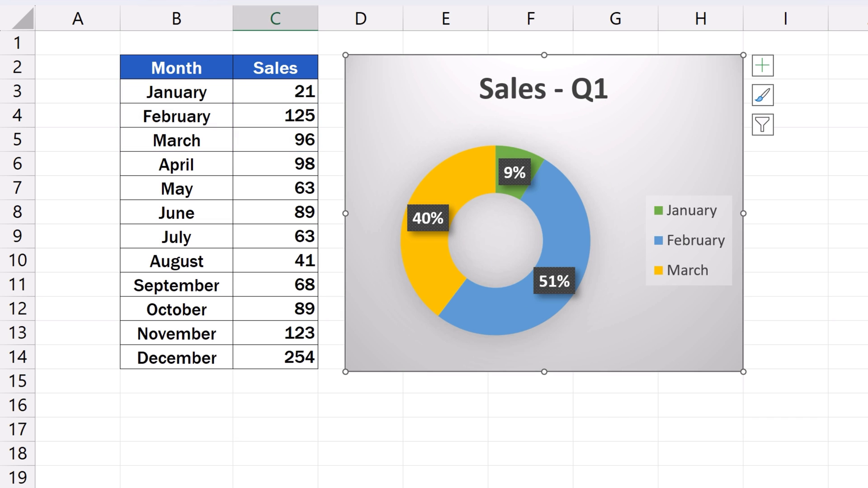
- Open the Sales sheet showing the January–December Month/Sales table, with no chart yet
left_click(763, 95)
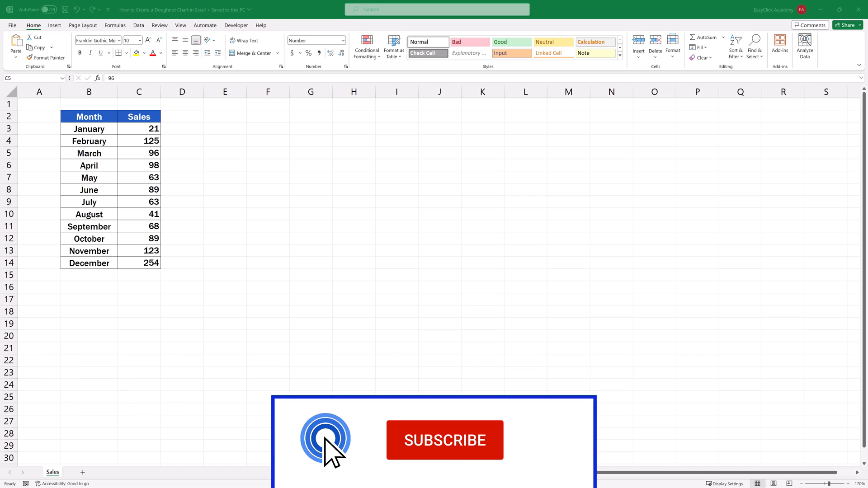
- Select cells B3:C5 holding January, February and March with their sales
left_click(444, 440)
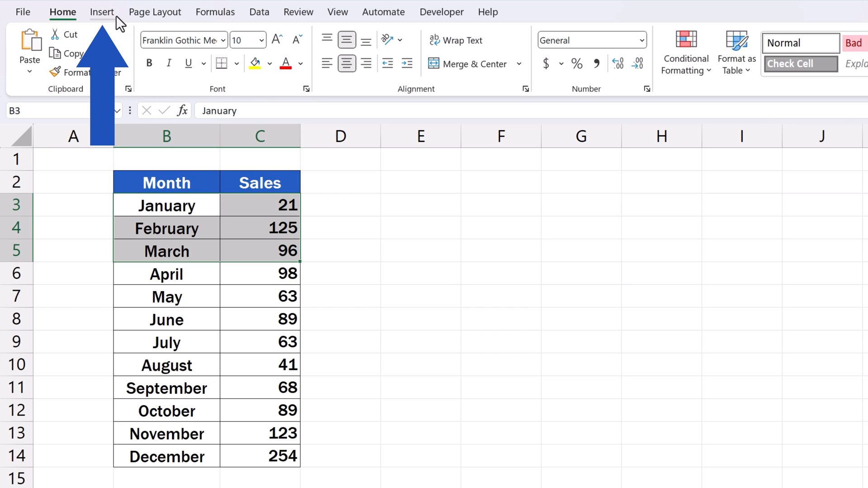
- Insert a Doughnut chart of the January–March sales from the Insert tab
left_click(102, 12)
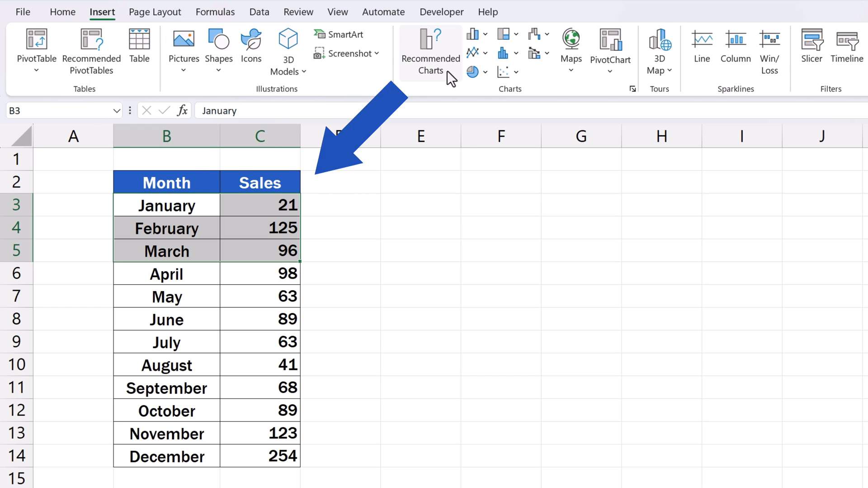
mouse_move(474, 71)
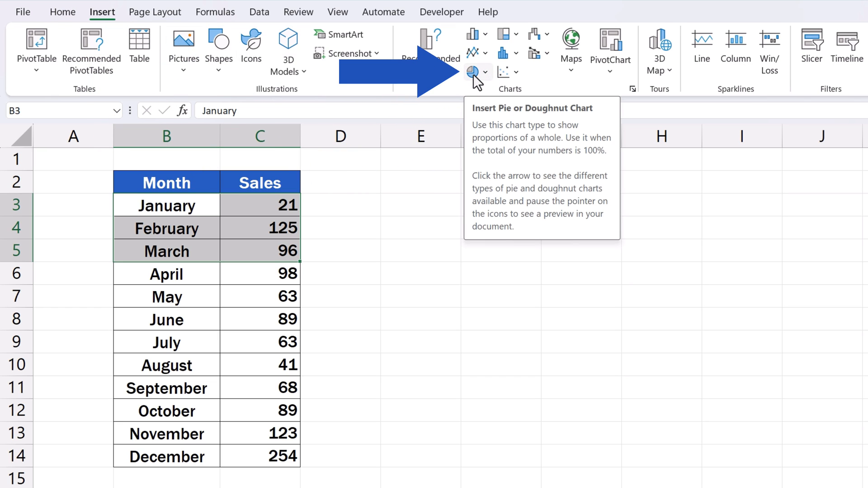
left_click(484, 72)
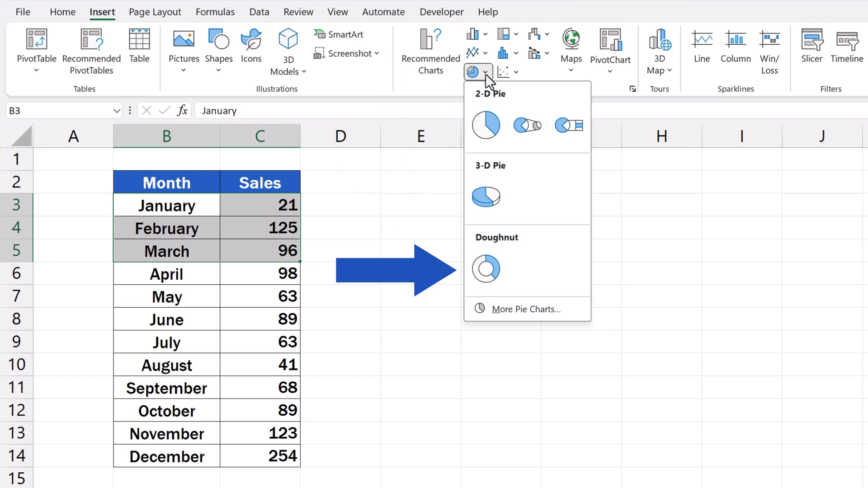
left_click(485, 270)
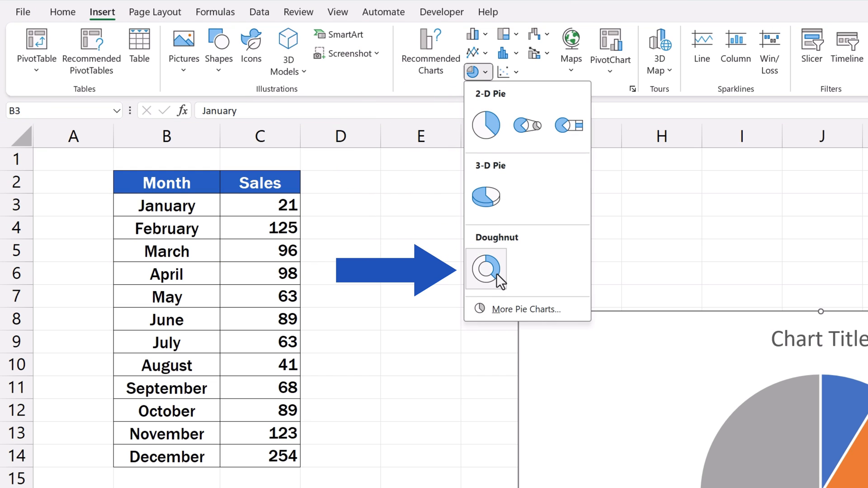
left_click(485, 270)
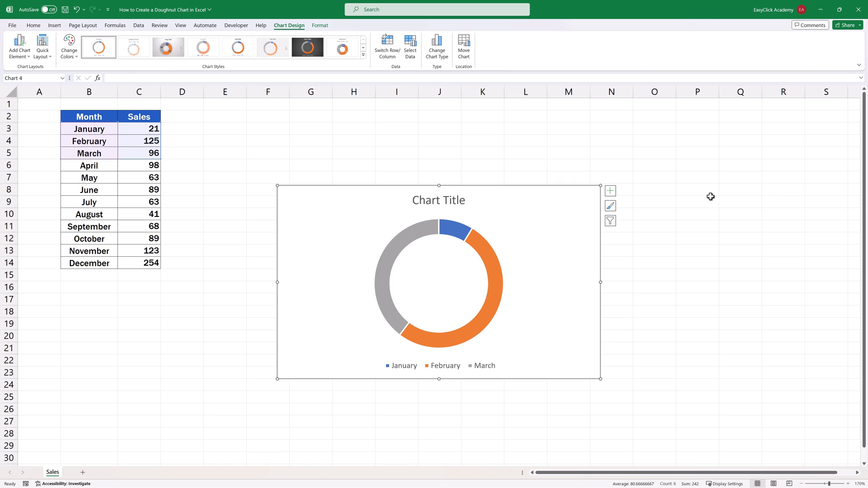
mouse_move(561, 215)
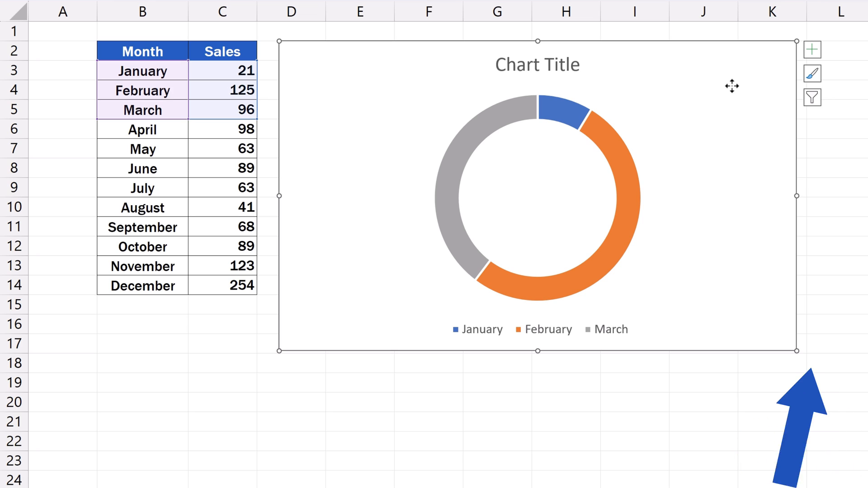
mouse_move(795, 351)
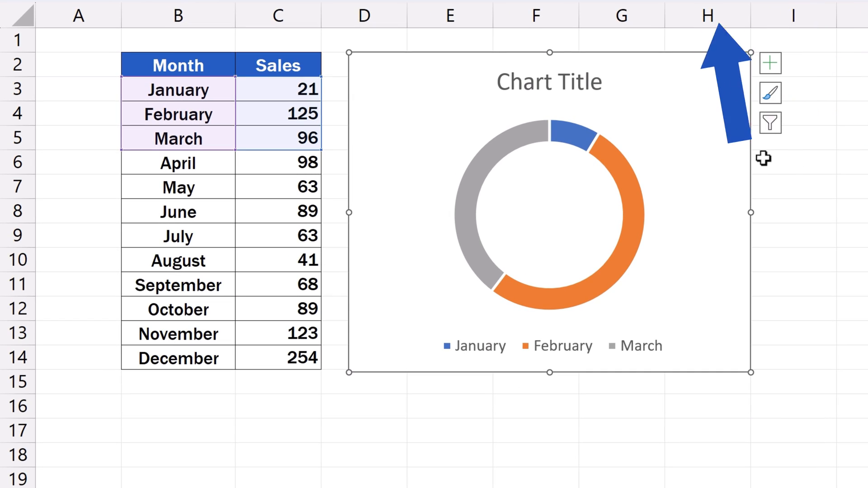
- Replace the chart's placeholder title with 'Sales - Q1'
left_click(548, 82)
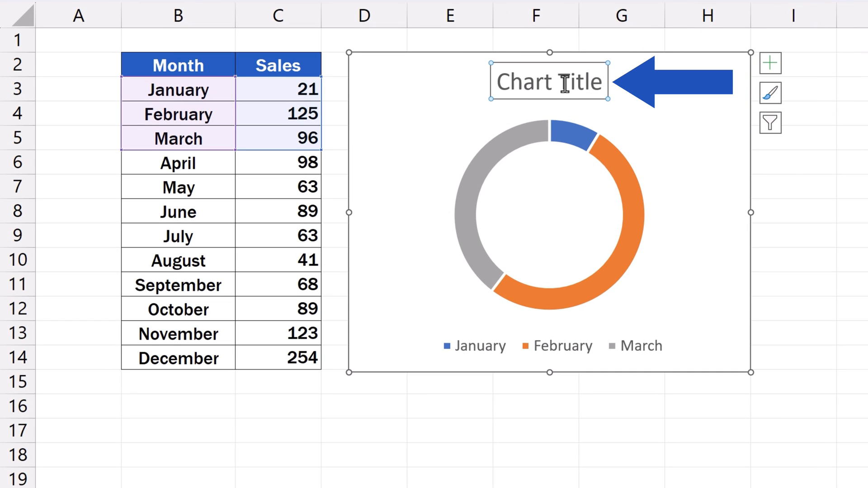
type("Sales - Q1")
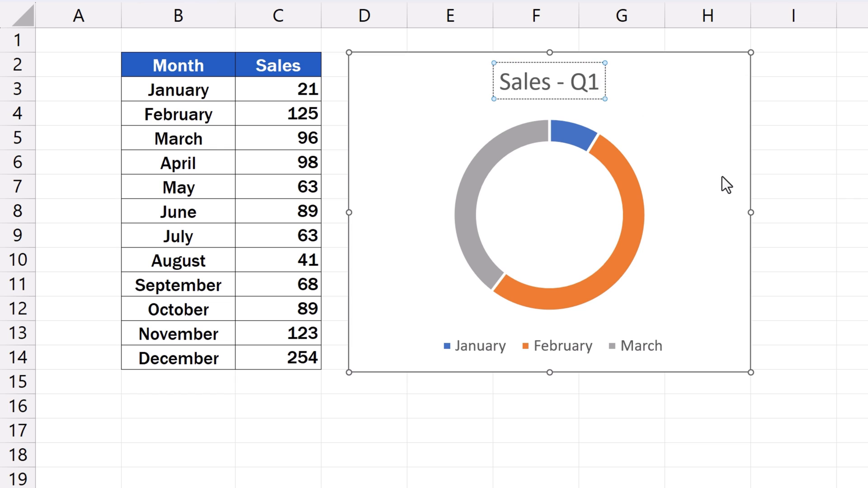
left_click(793, 187)
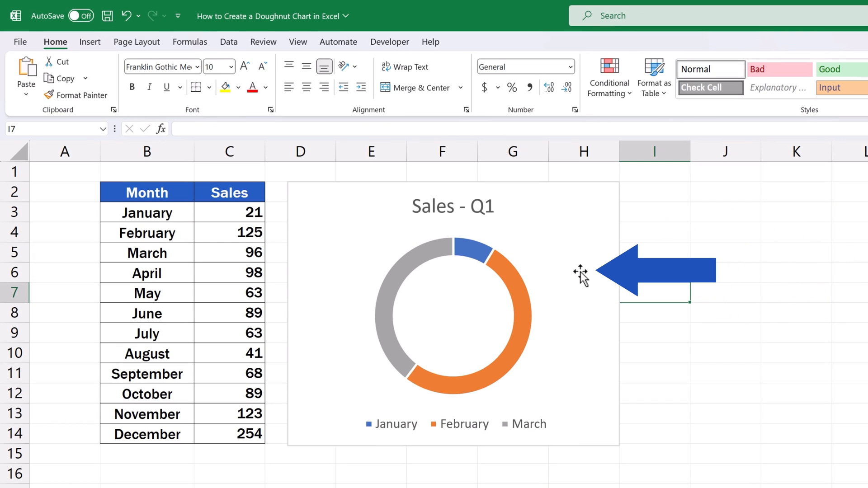
- Apply a colorful Change Colors palette: green January, blue February, yellow March
left_click(452, 313)
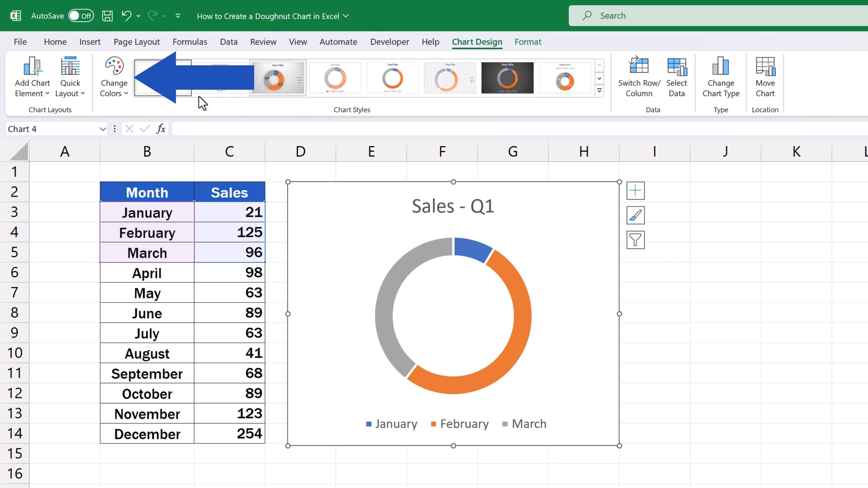
left_click(114, 75)
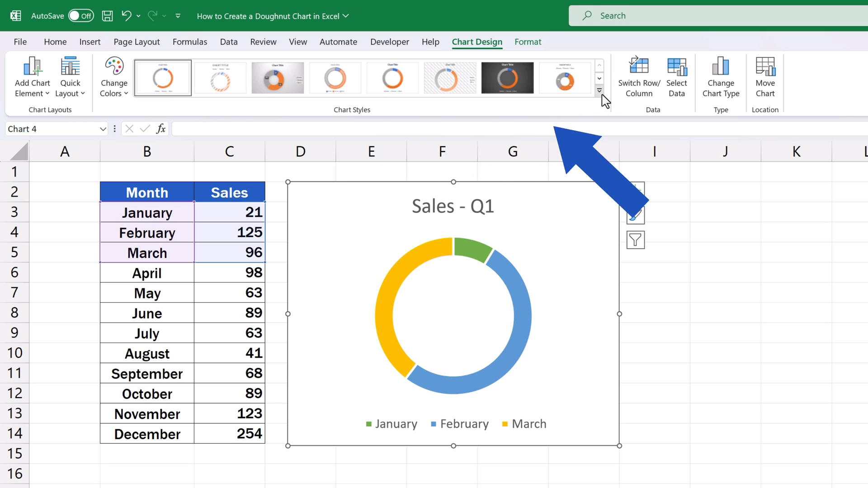
- Apply chart Style 8 with percentage labels, then set February's sales in C4 to 53
left_click(599, 91)
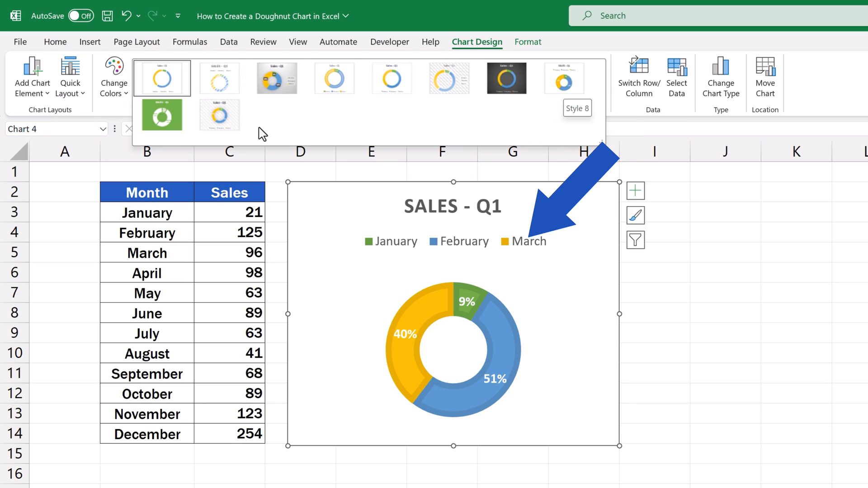
mouse_move(564, 77)
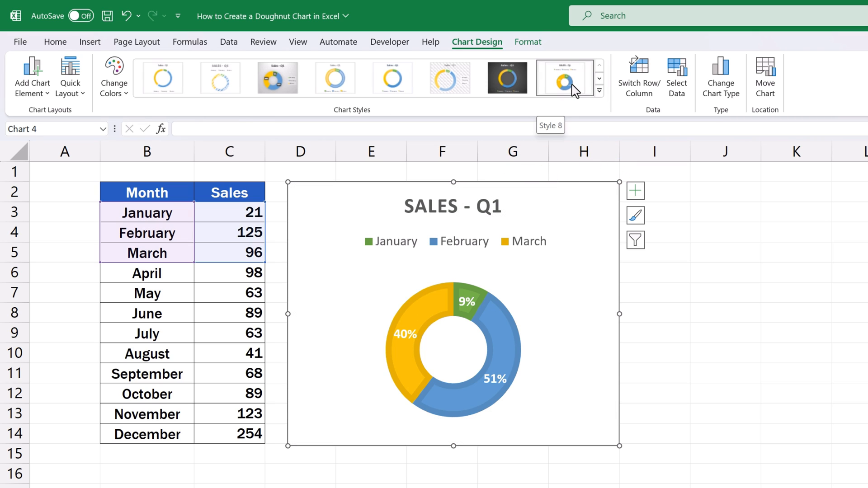
mouse_move(736, 306)
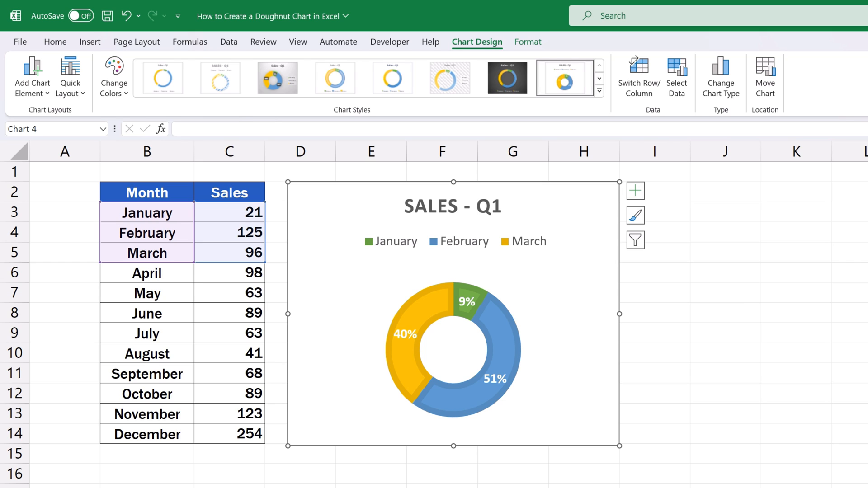
mouse_move(698, 295)
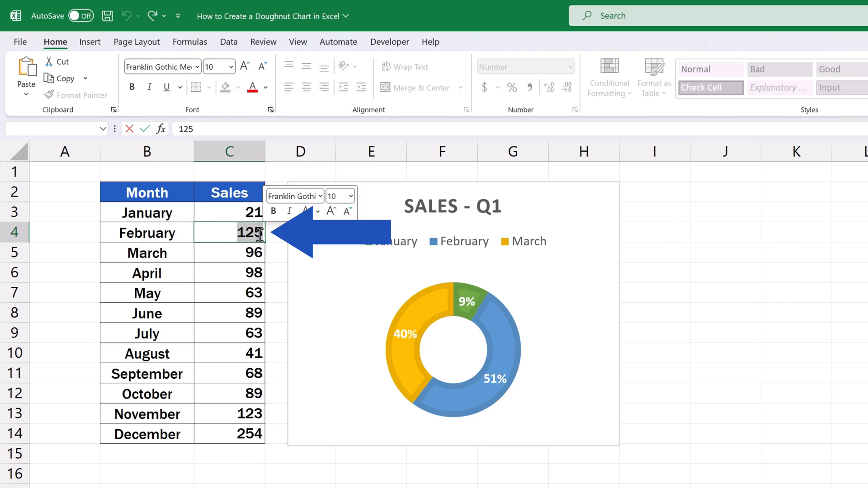
type("53")
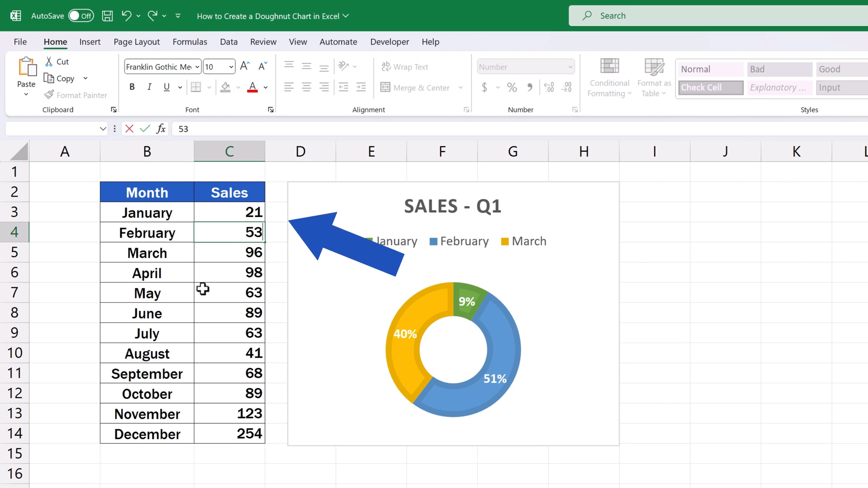
left_click(230, 252)
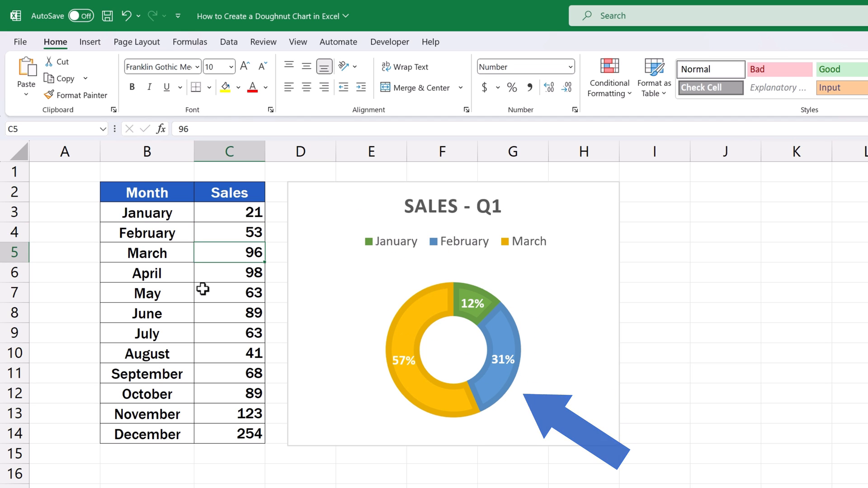